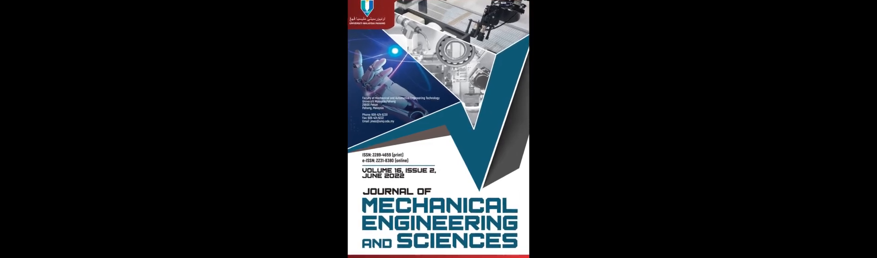
{"action": "scroll", "scroll_direction": "down", "scroll_amount": 3}
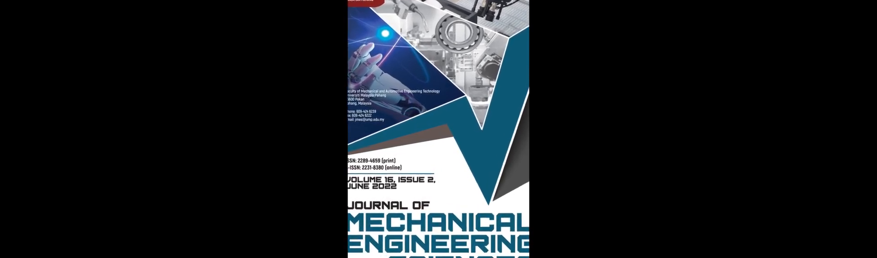
{"action": "scroll", "scroll_direction": "down", "scroll_amount": 3}
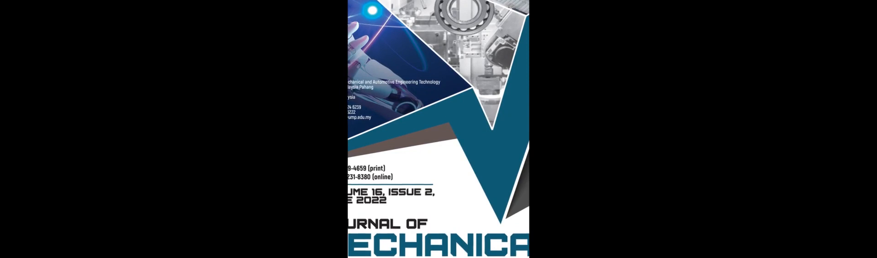
{"action": "scroll", "scroll_direction": "down", "scroll_amount": 3}
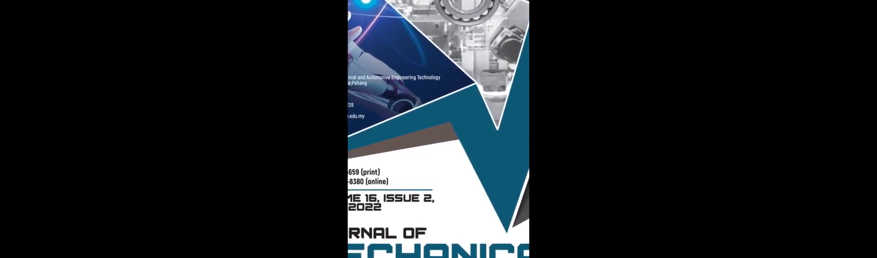
{"action": "scroll", "scroll_direction": "down", "scroll_amount": 3}
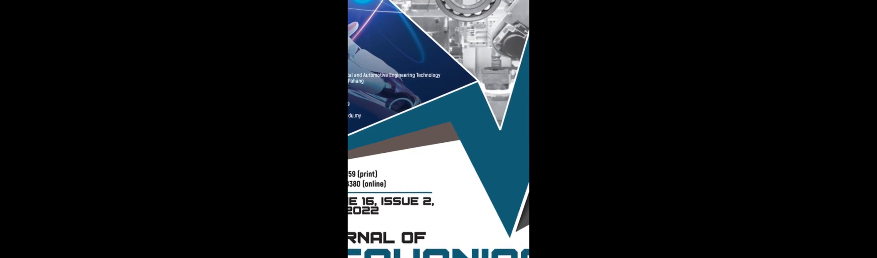